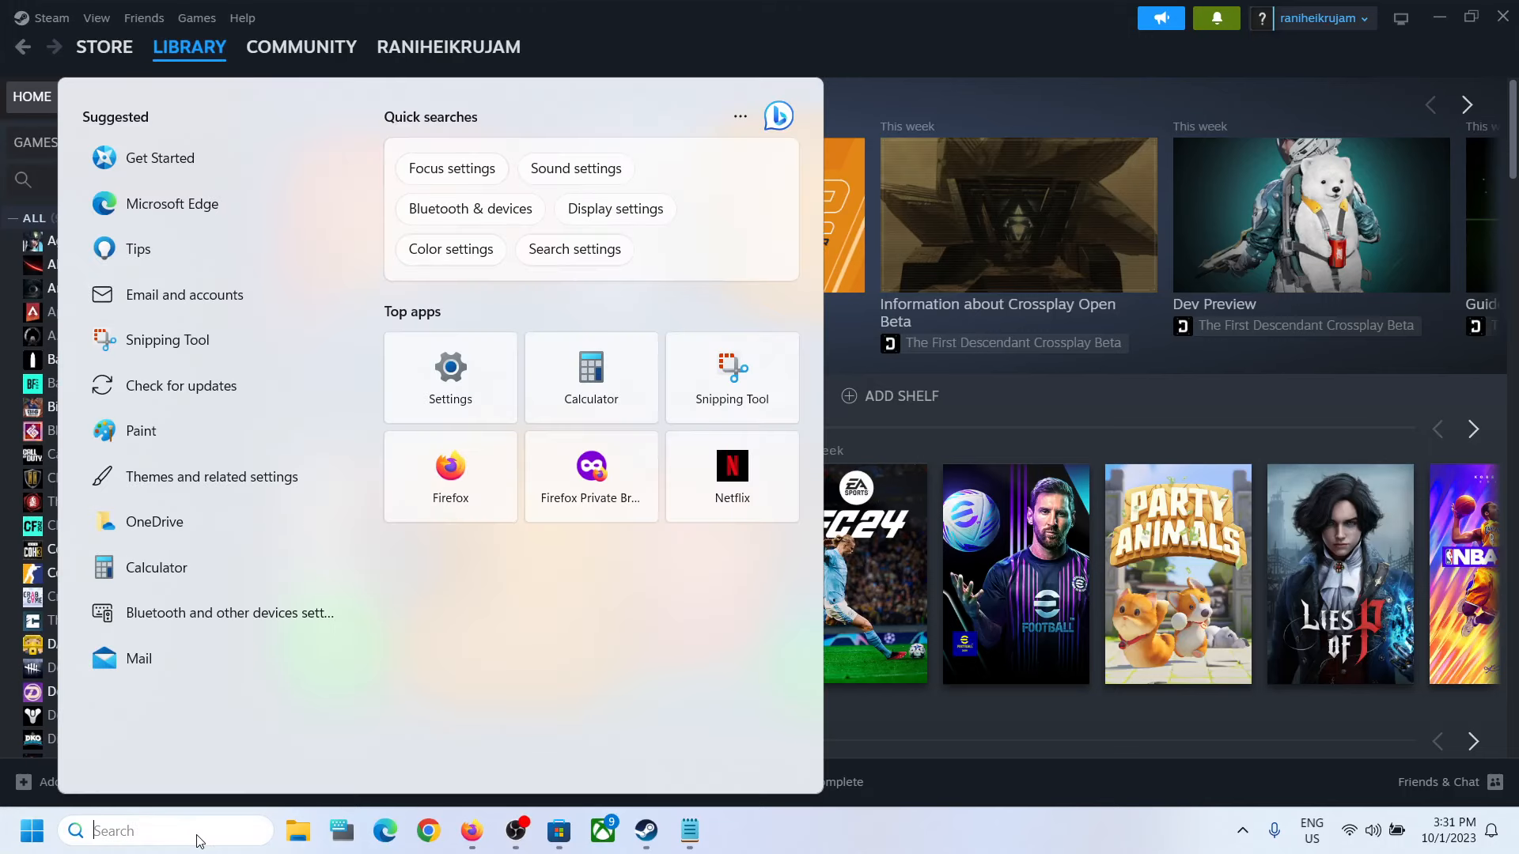
# - Search 'ea' in the Start menu, then open Steam's Add a Non-Steam Game list
pyautogui.write('ea')
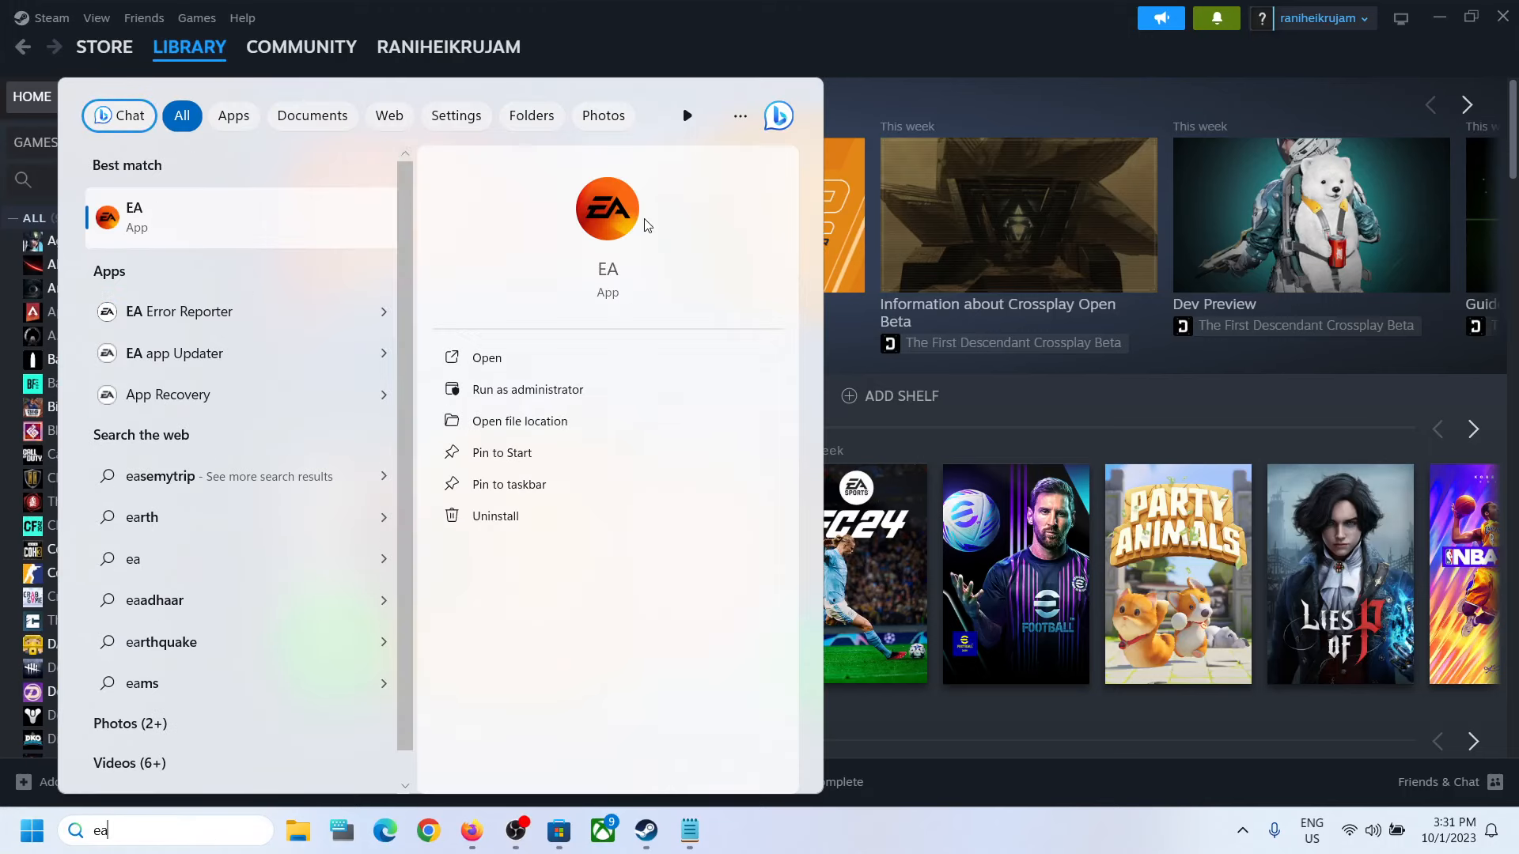
pyautogui.moveTo(1012, 50)
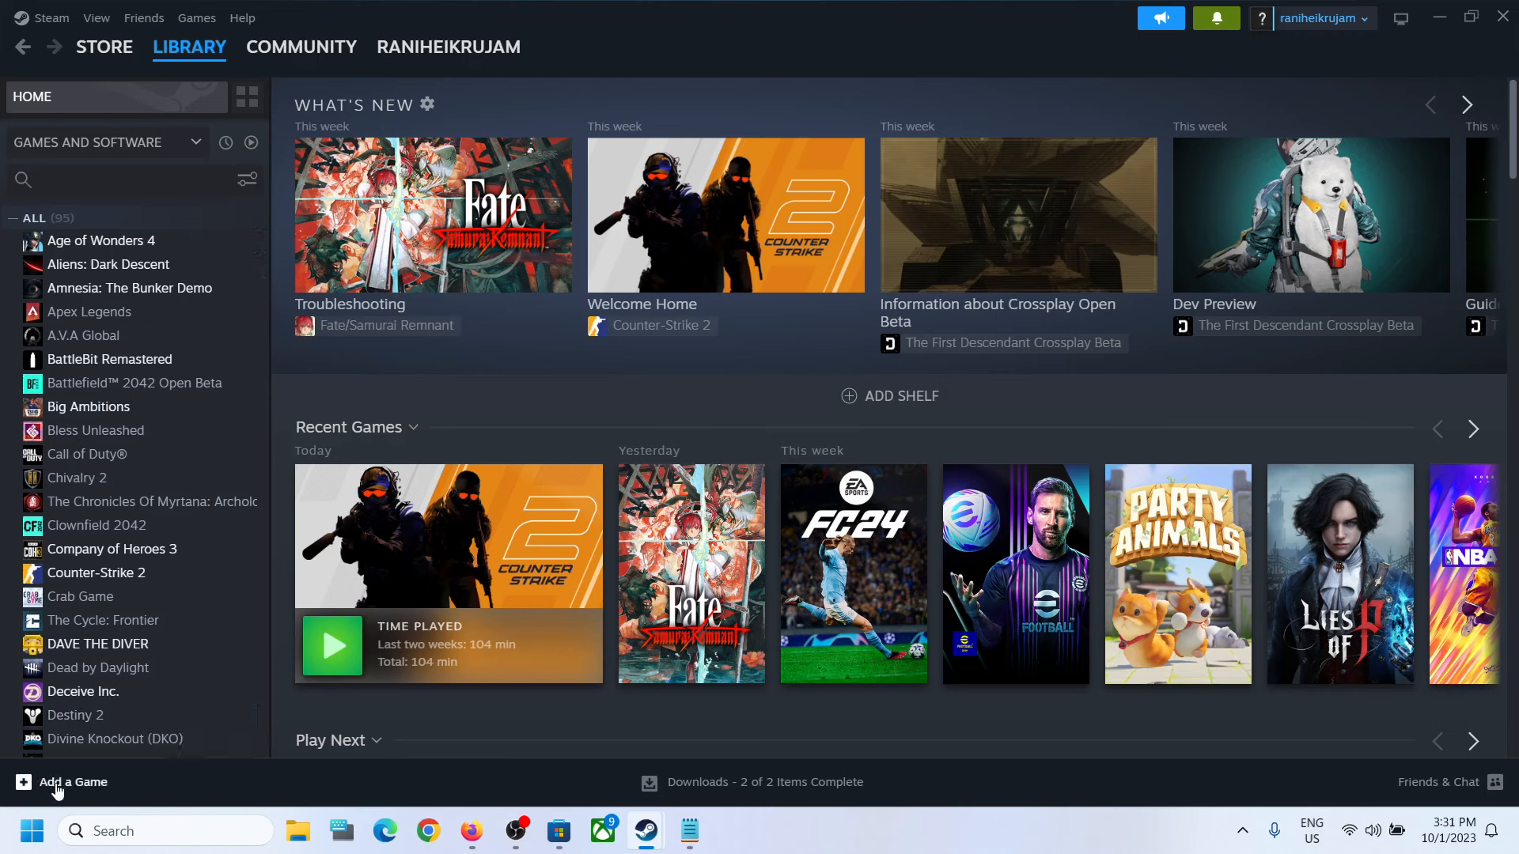
pyautogui.click(70, 781)
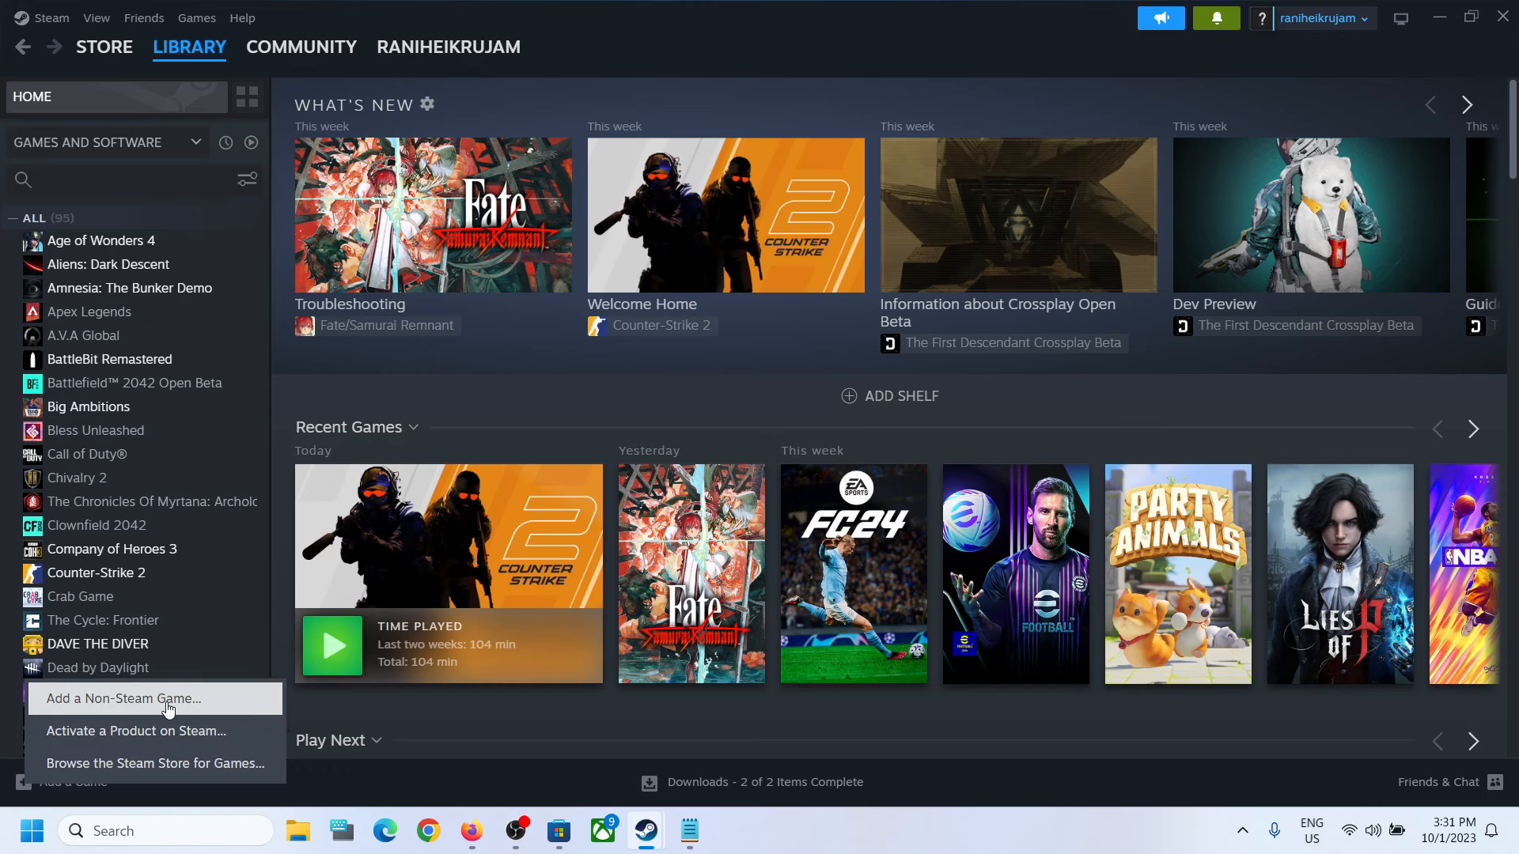
pyautogui.click(120, 698)
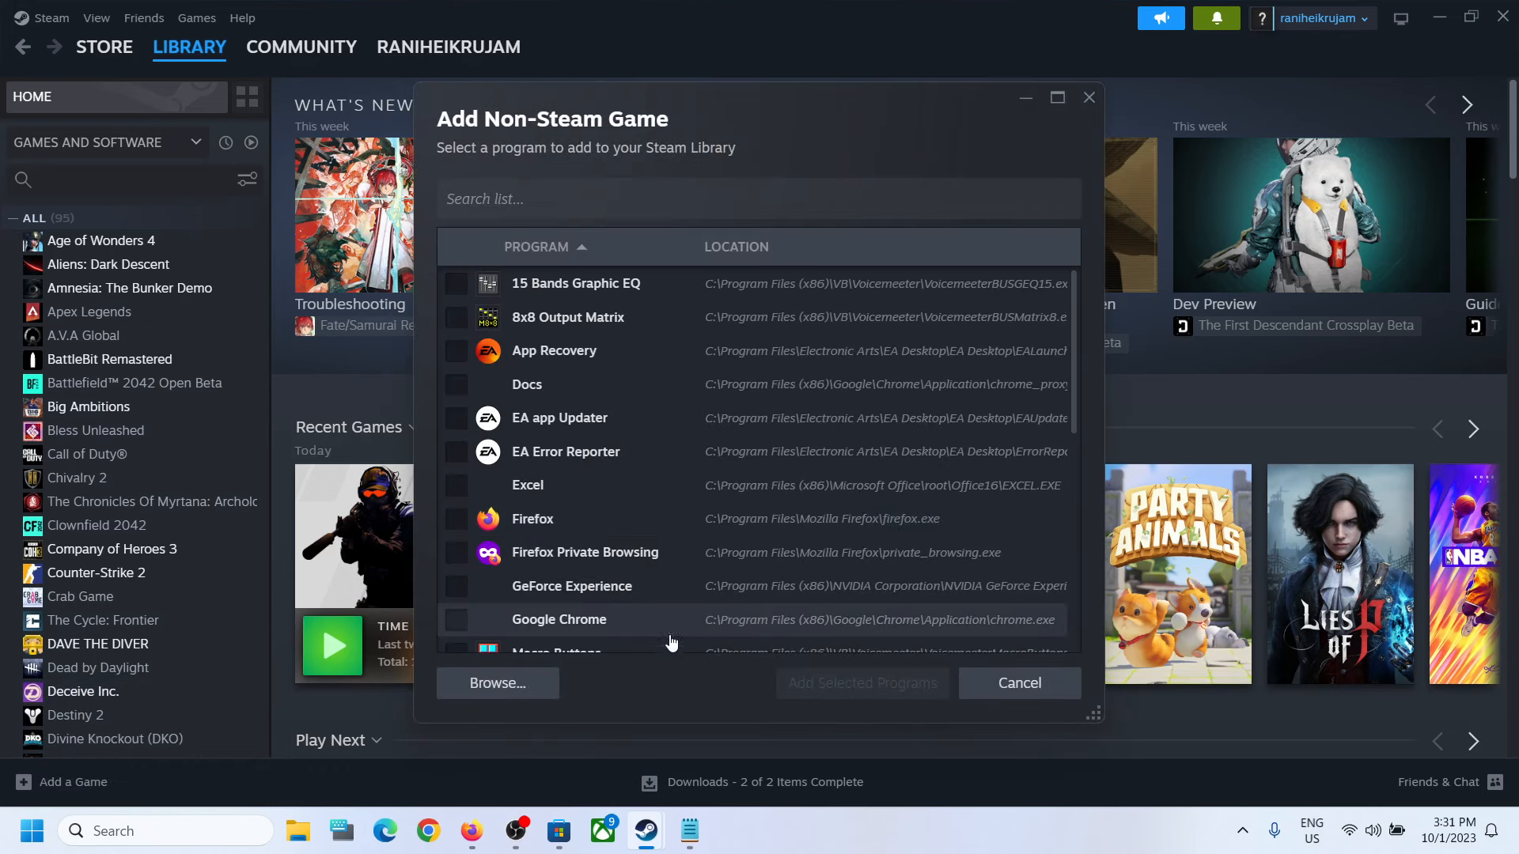
# - Browse to the Electronic Arts folder under C:\Program Files
pyautogui.click(497, 683)
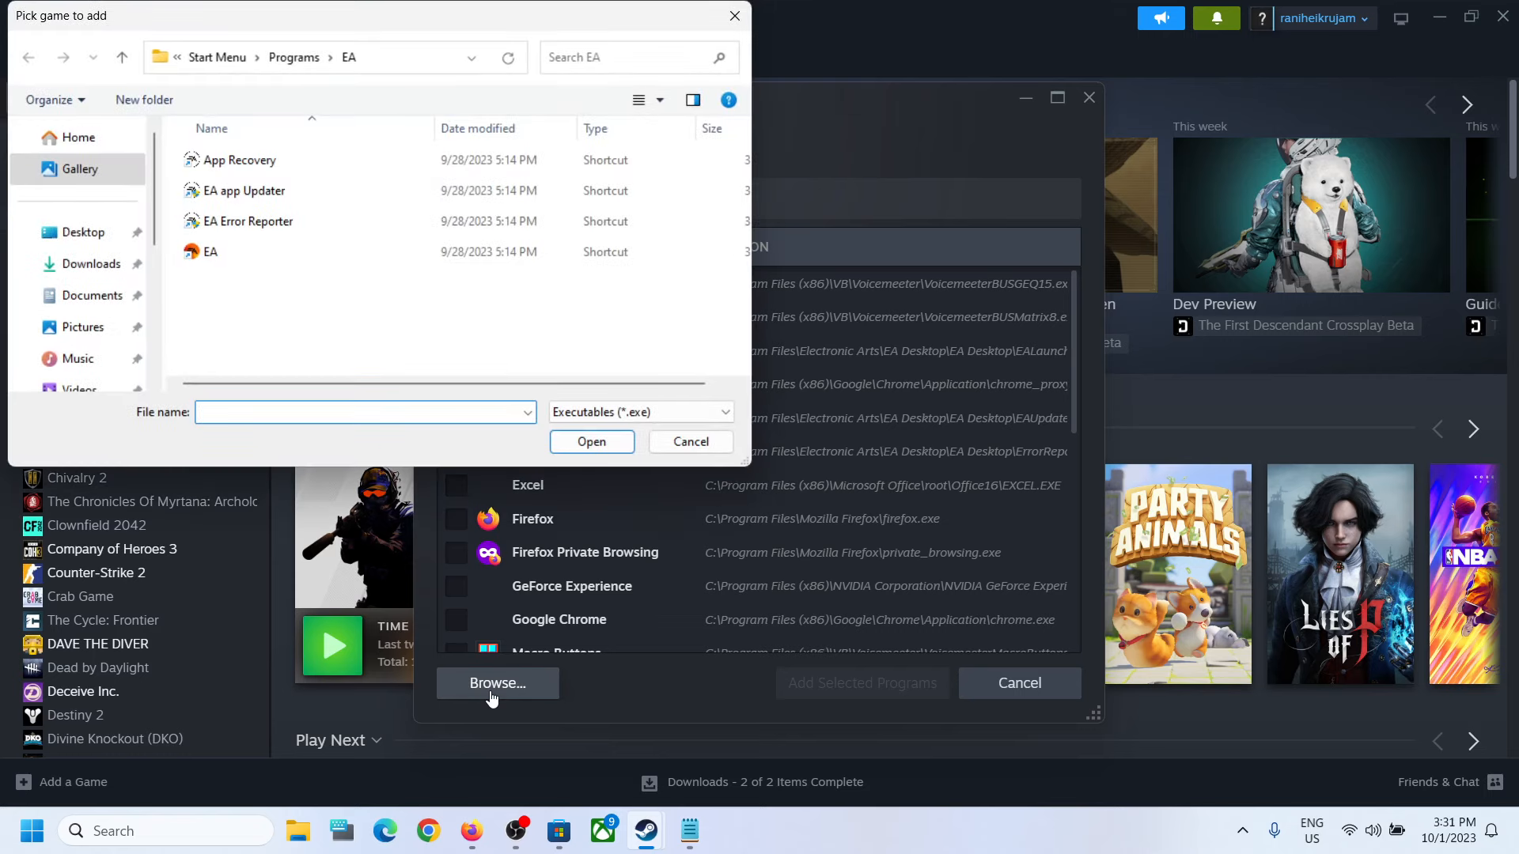
pyautogui.click(86, 289)
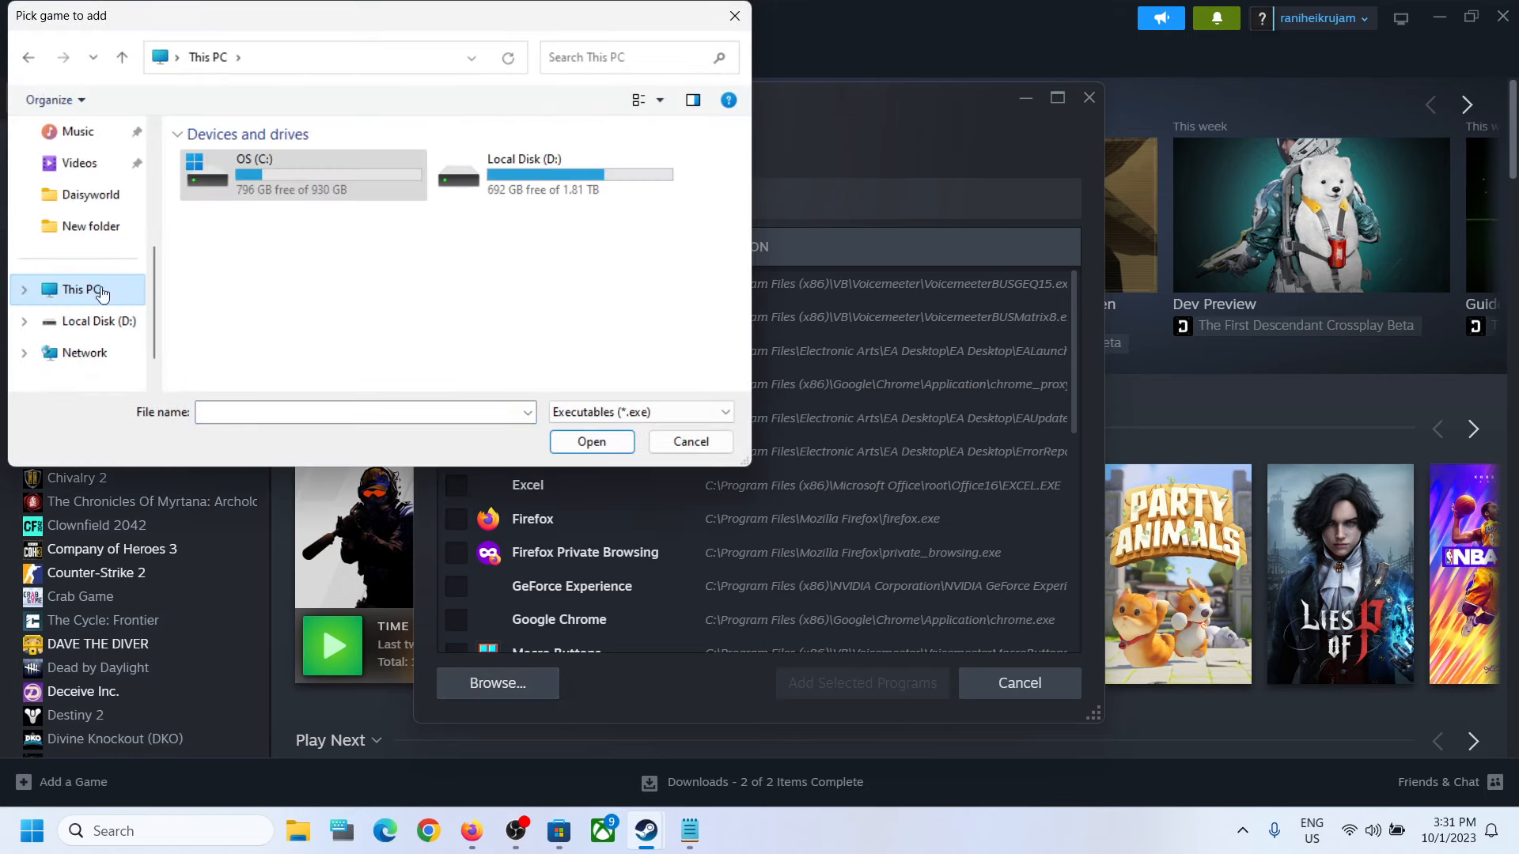
pyautogui.doubleClick(253, 174)
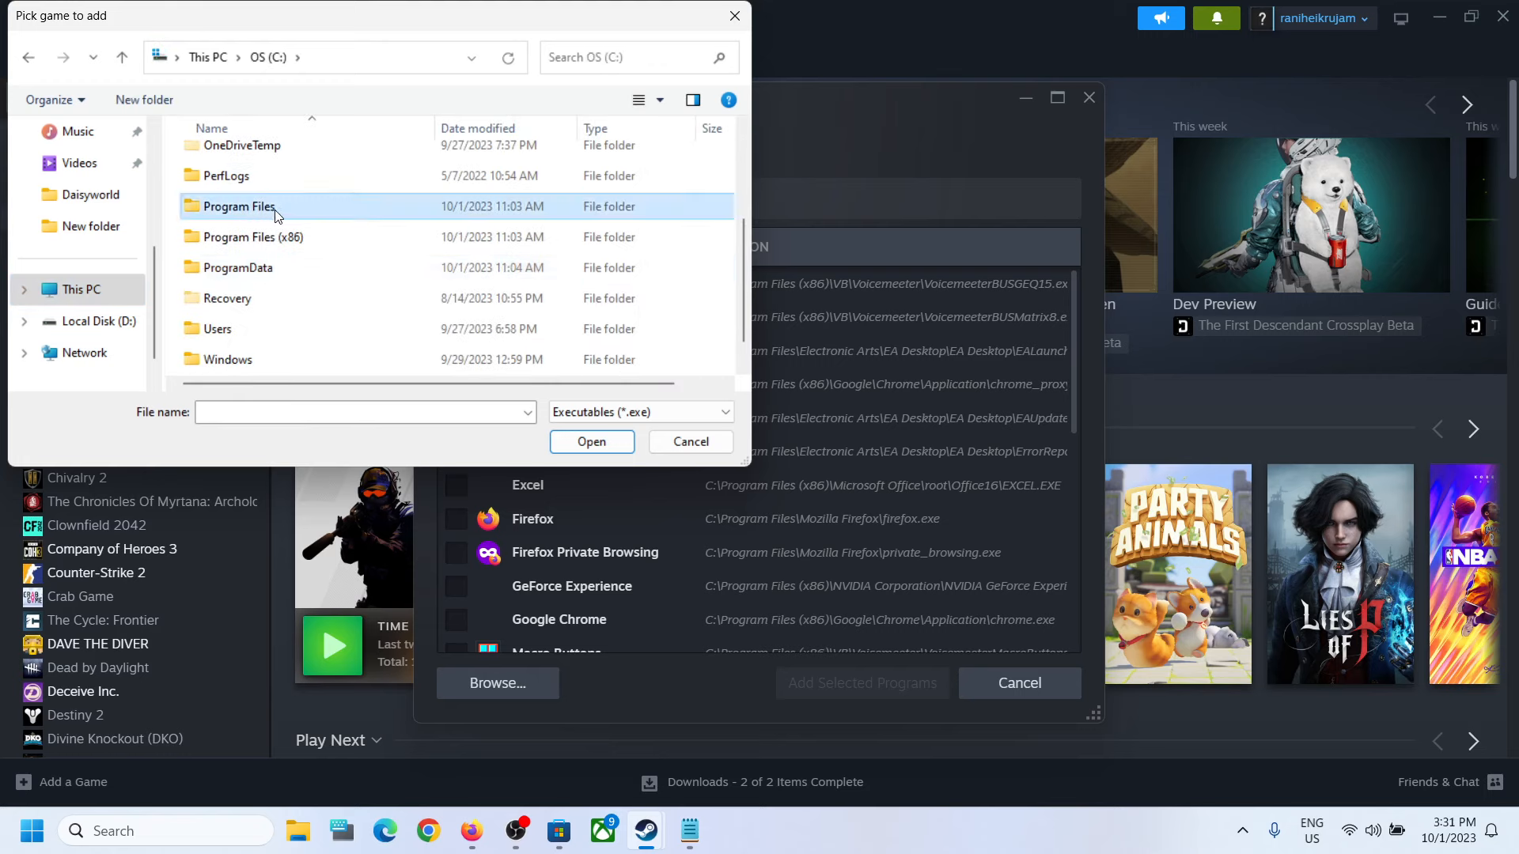
pyautogui.doubleClick(237, 206)
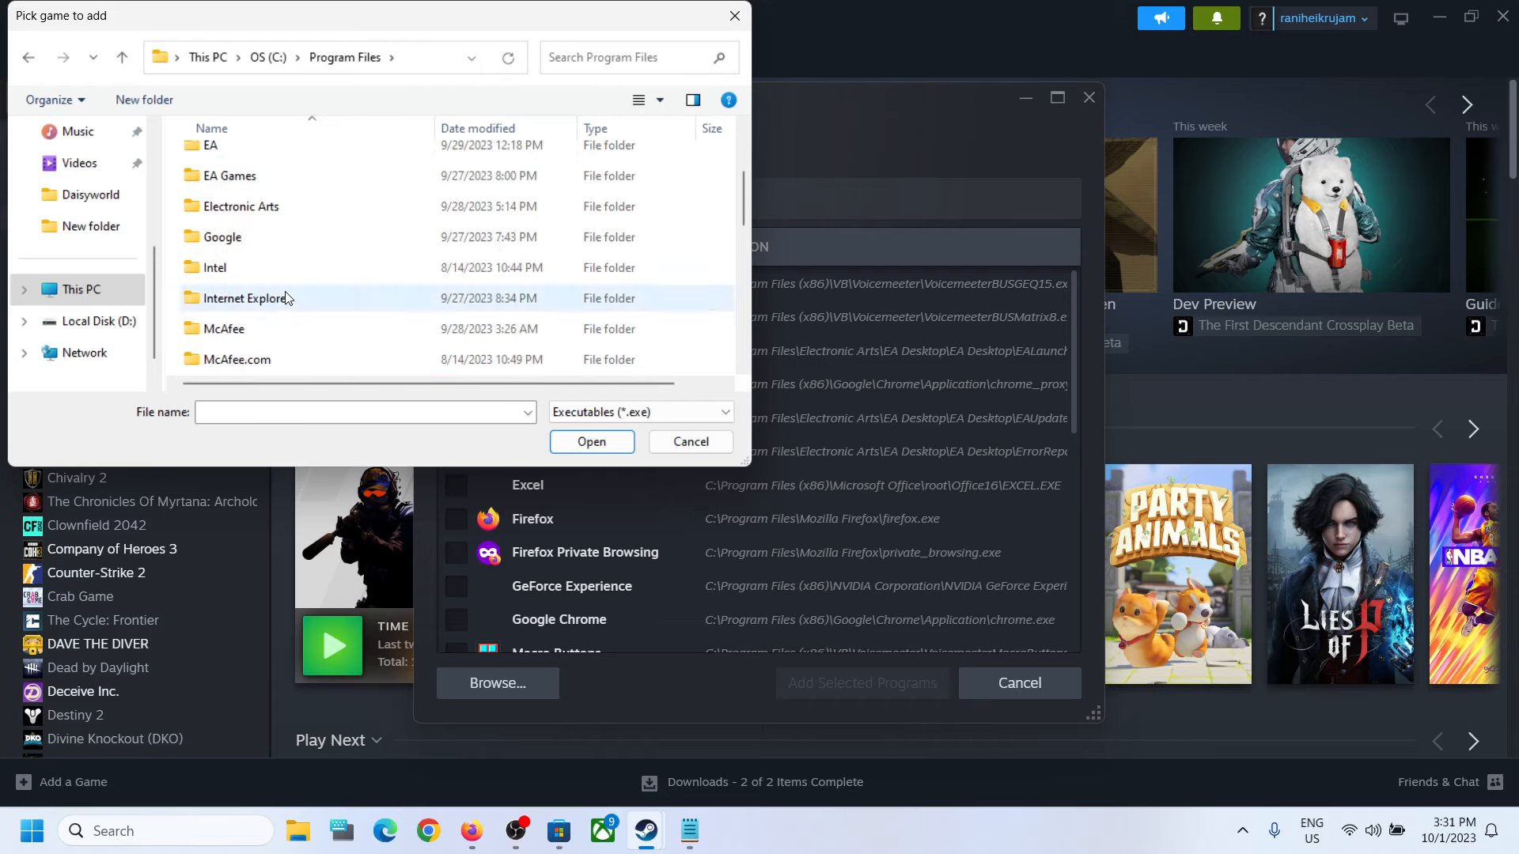
pyautogui.click(238, 206)
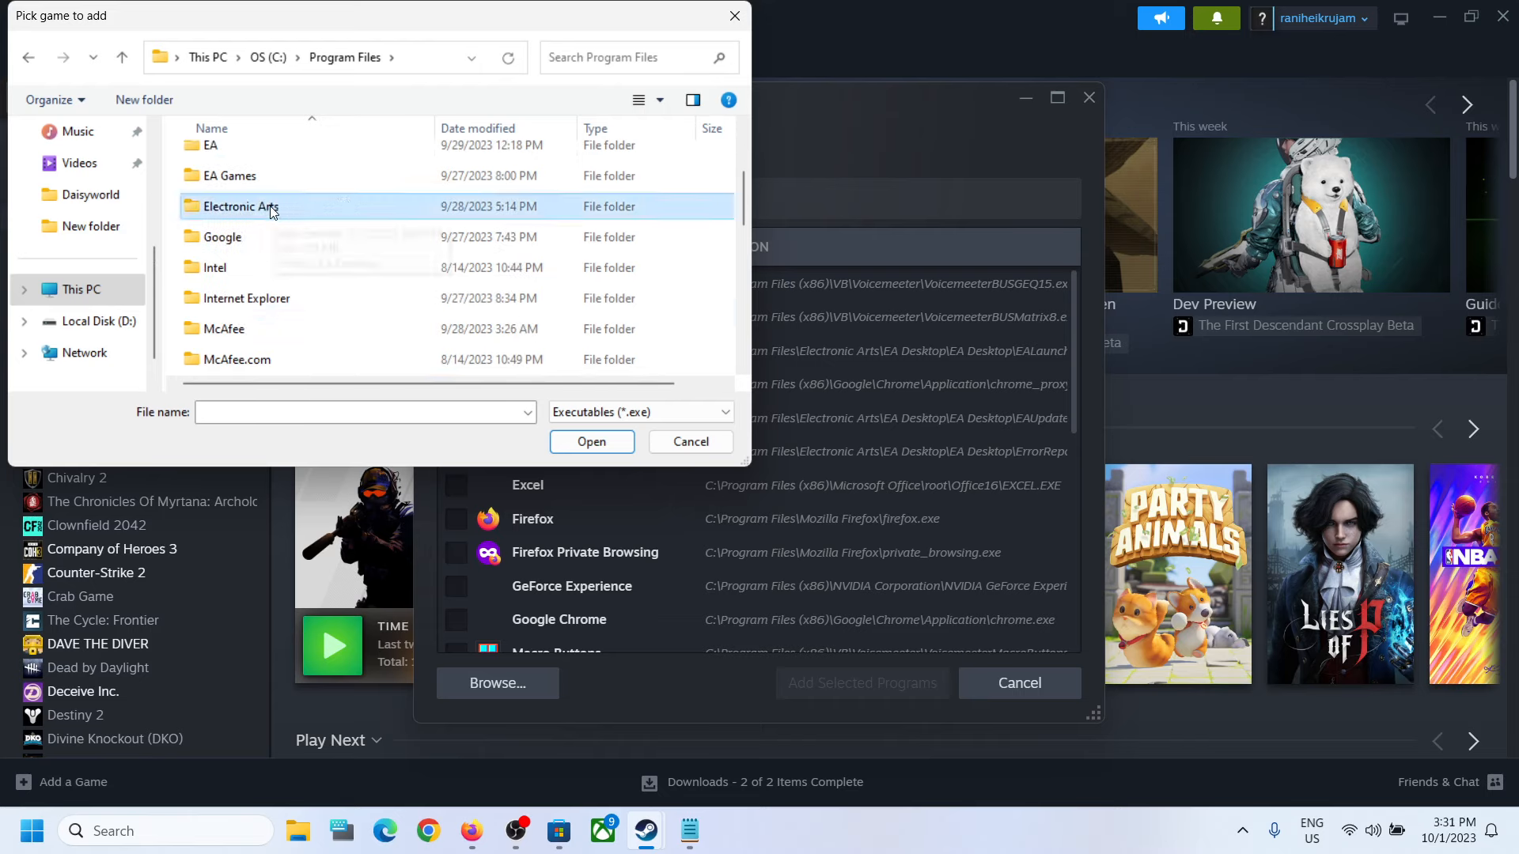
pyautogui.moveTo(262, 206)
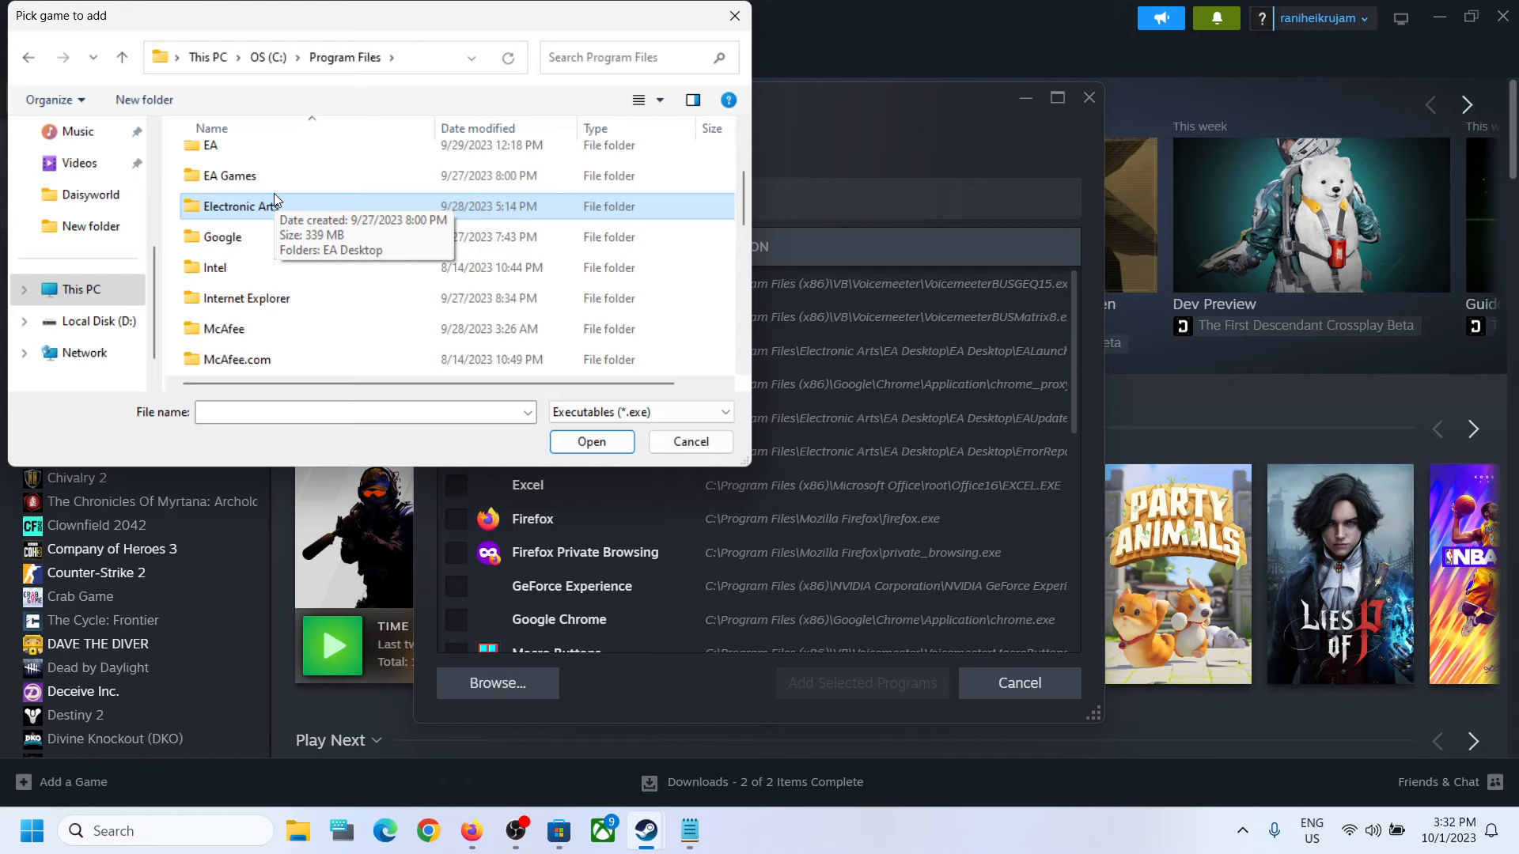
pyautogui.moveTo(217, 213)
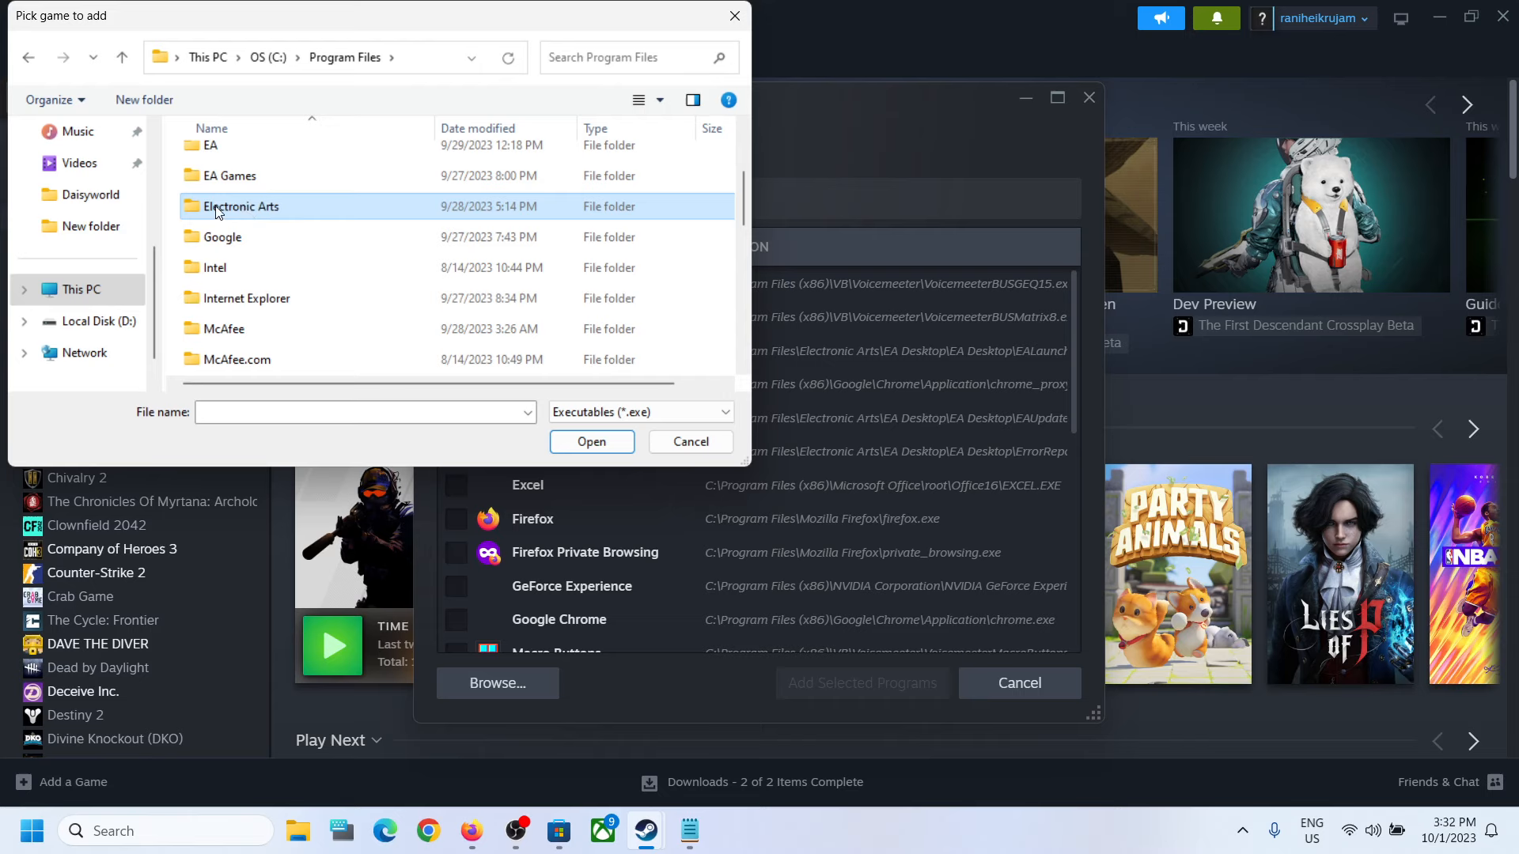
pyautogui.doubleClick(242, 207)
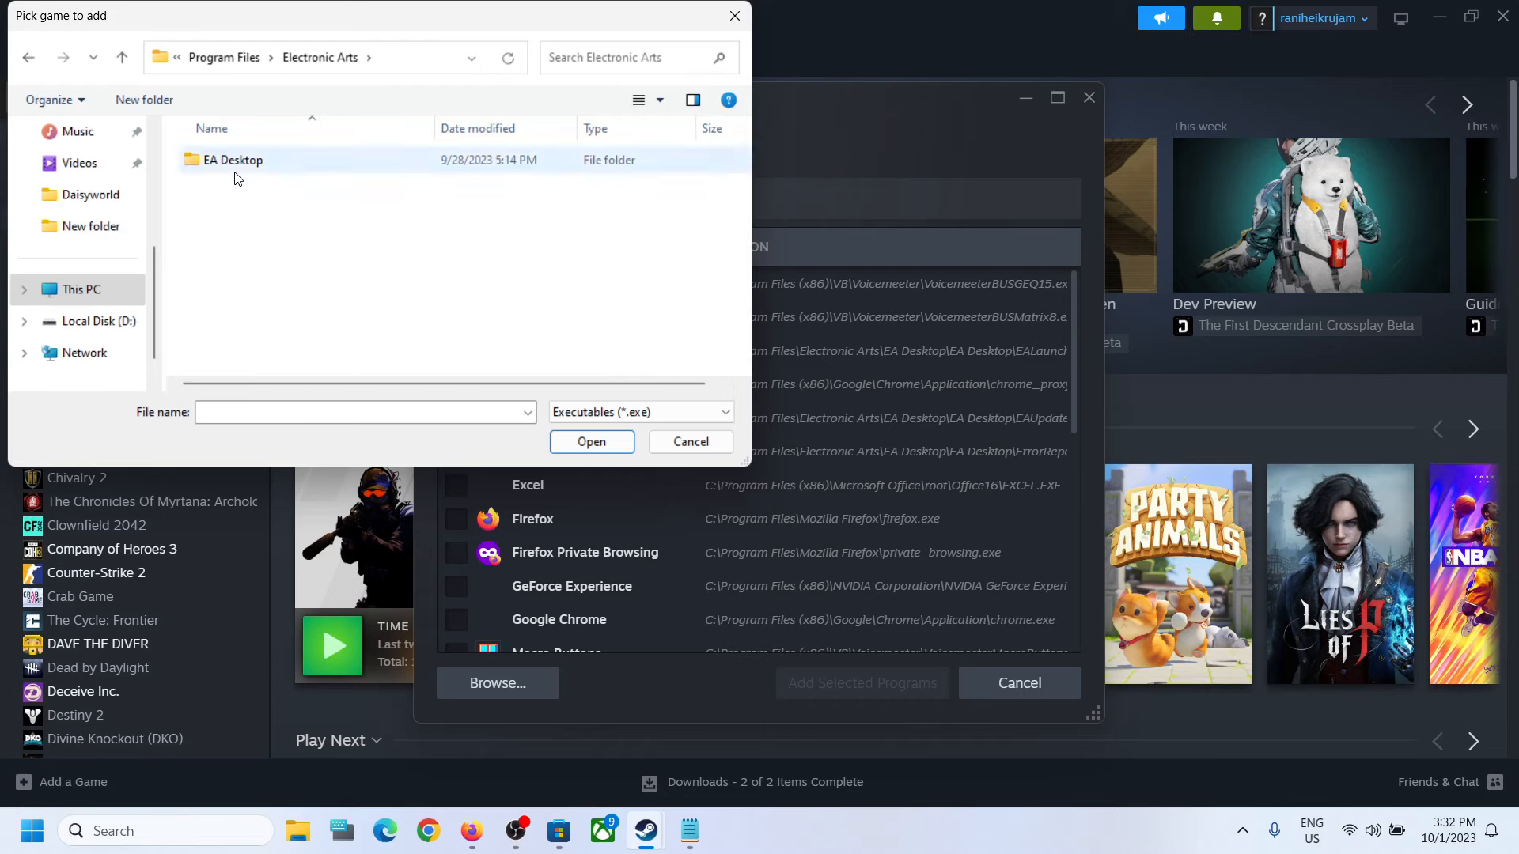
# - Select EADesktop from EA Desktop\EA Desktop and add it to the library
pyautogui.doubleClick(232, 160)
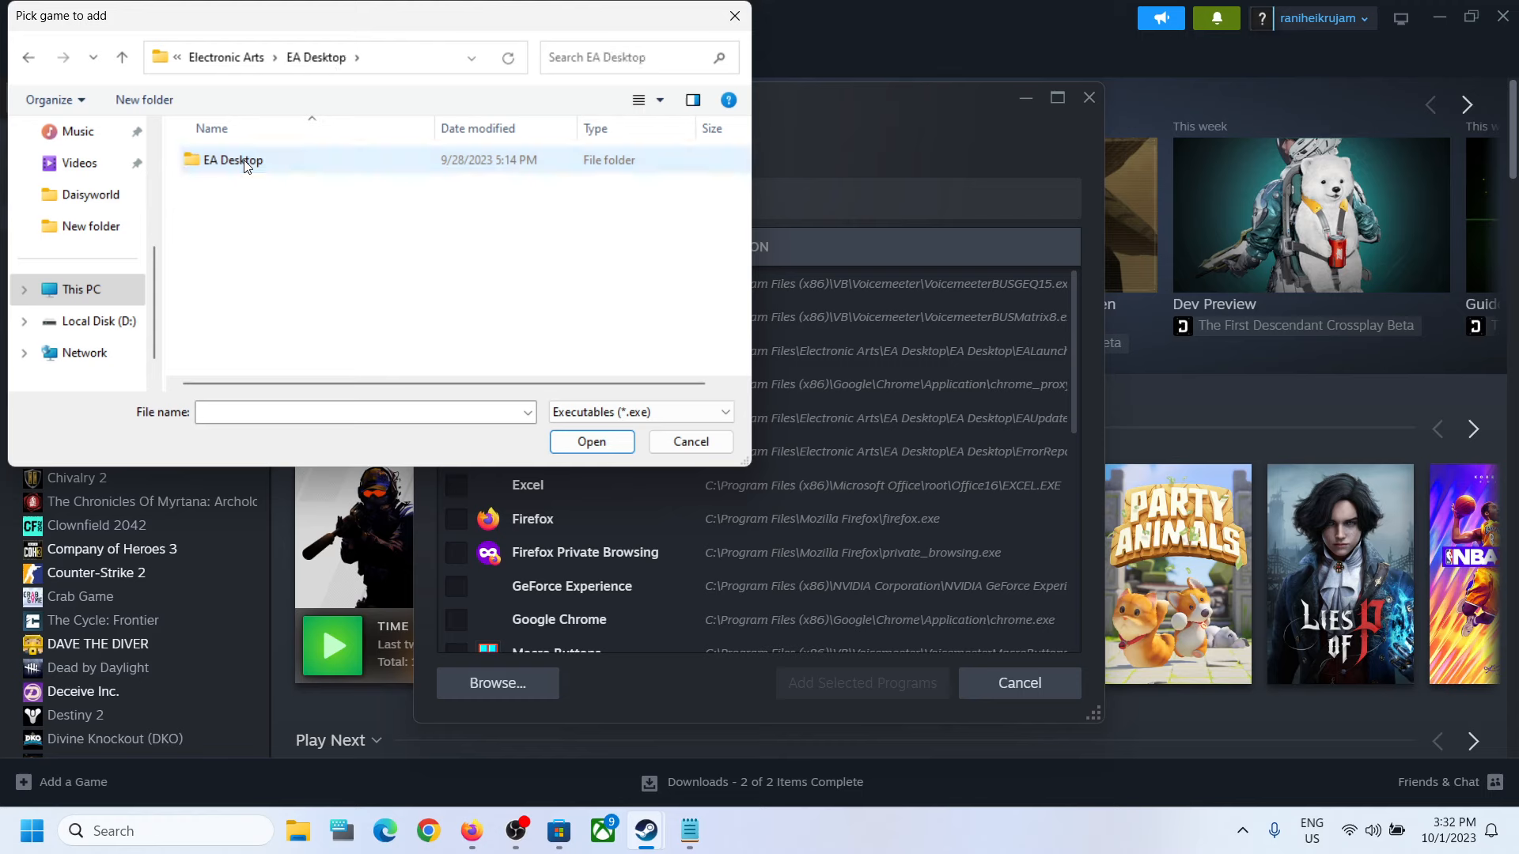
pyautogui.doubleClick(233, 160)
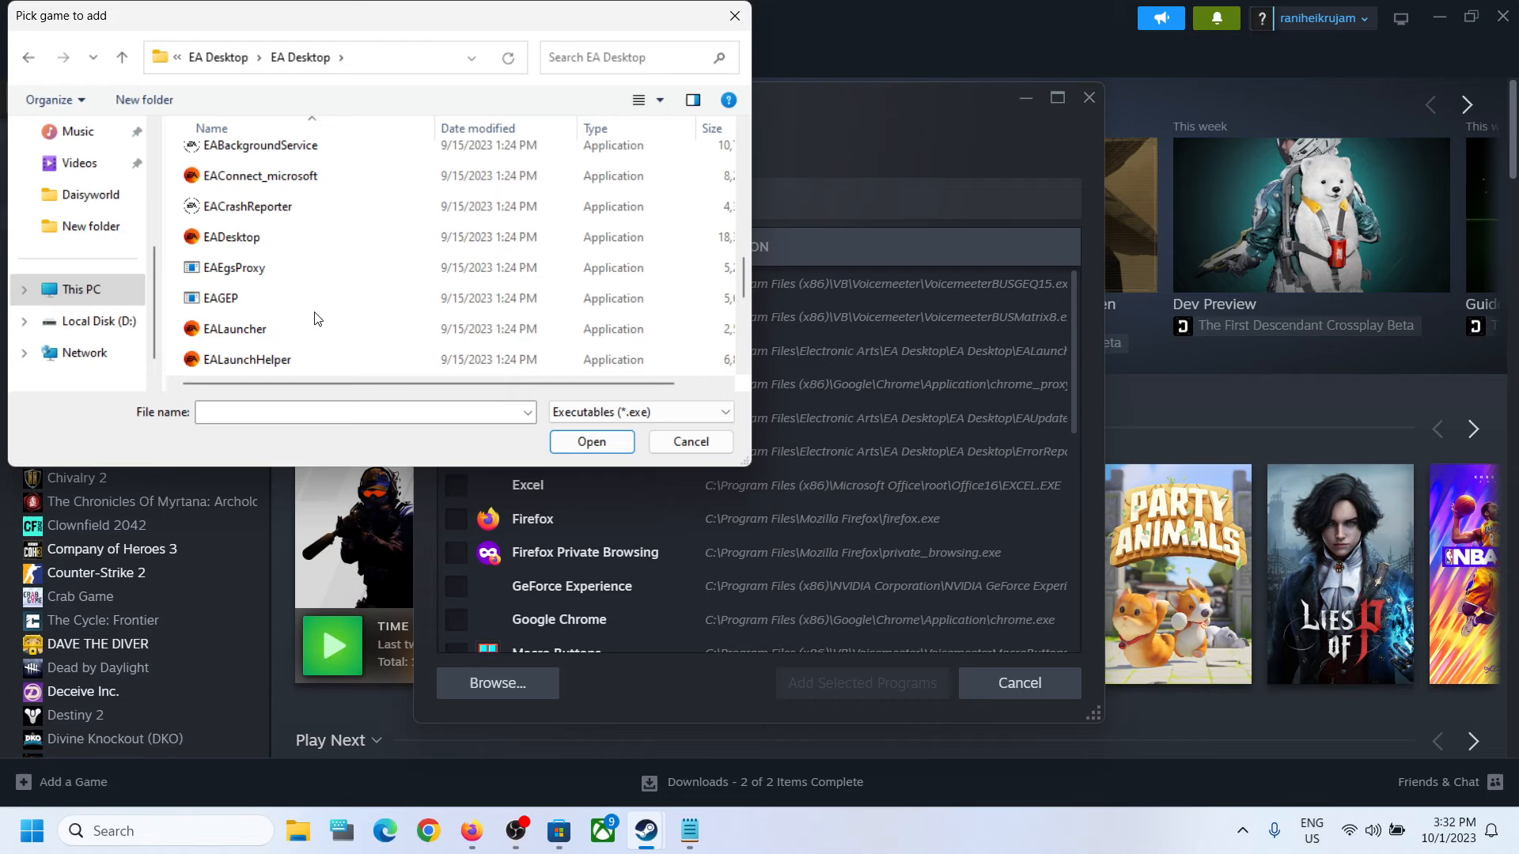
pyautogui.click(230, 236)
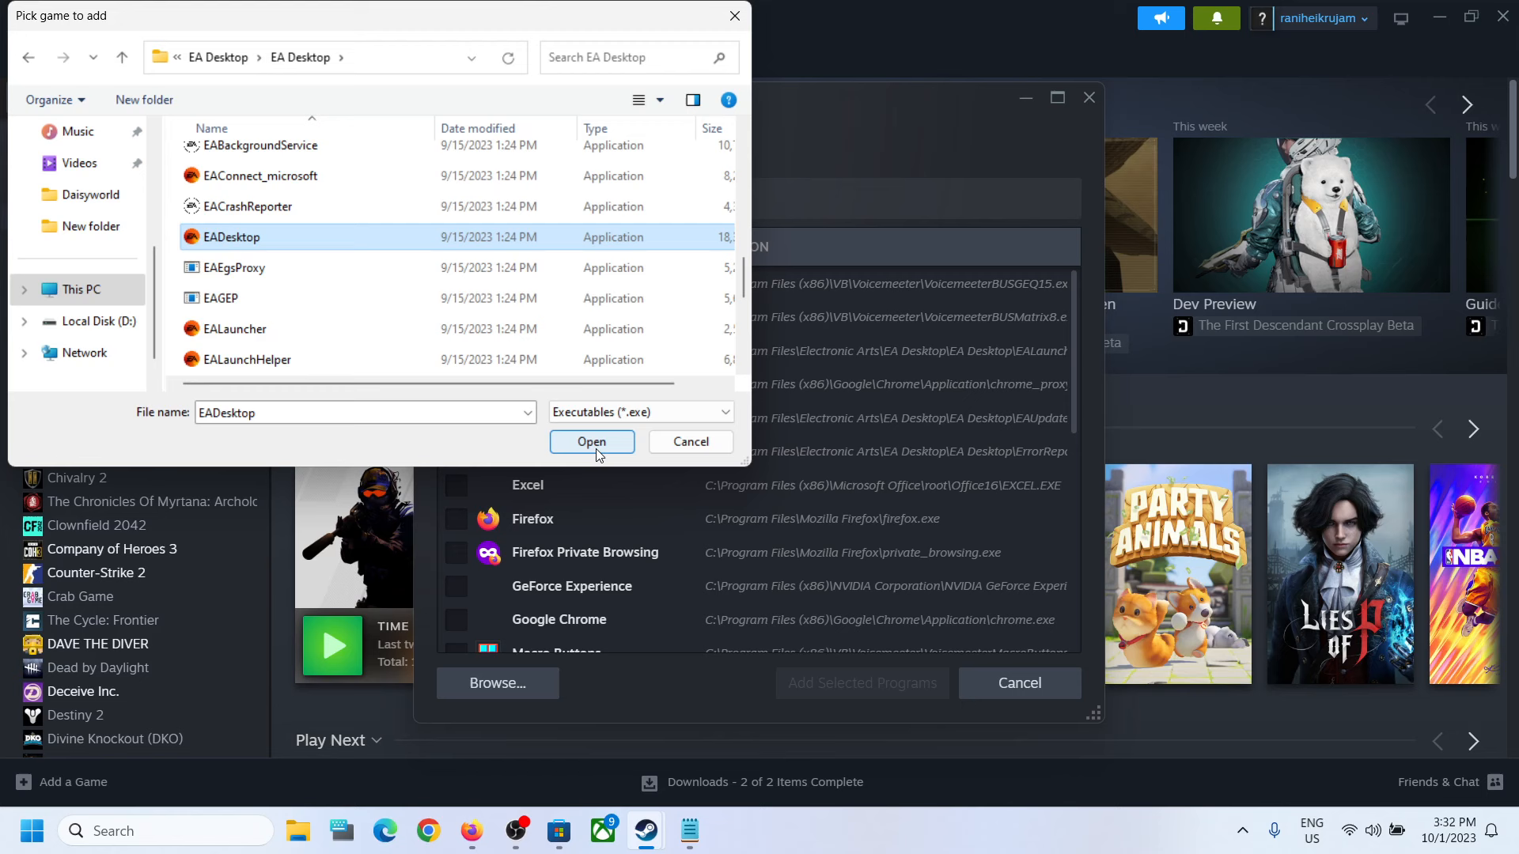
pyautogui.click(591, 441)
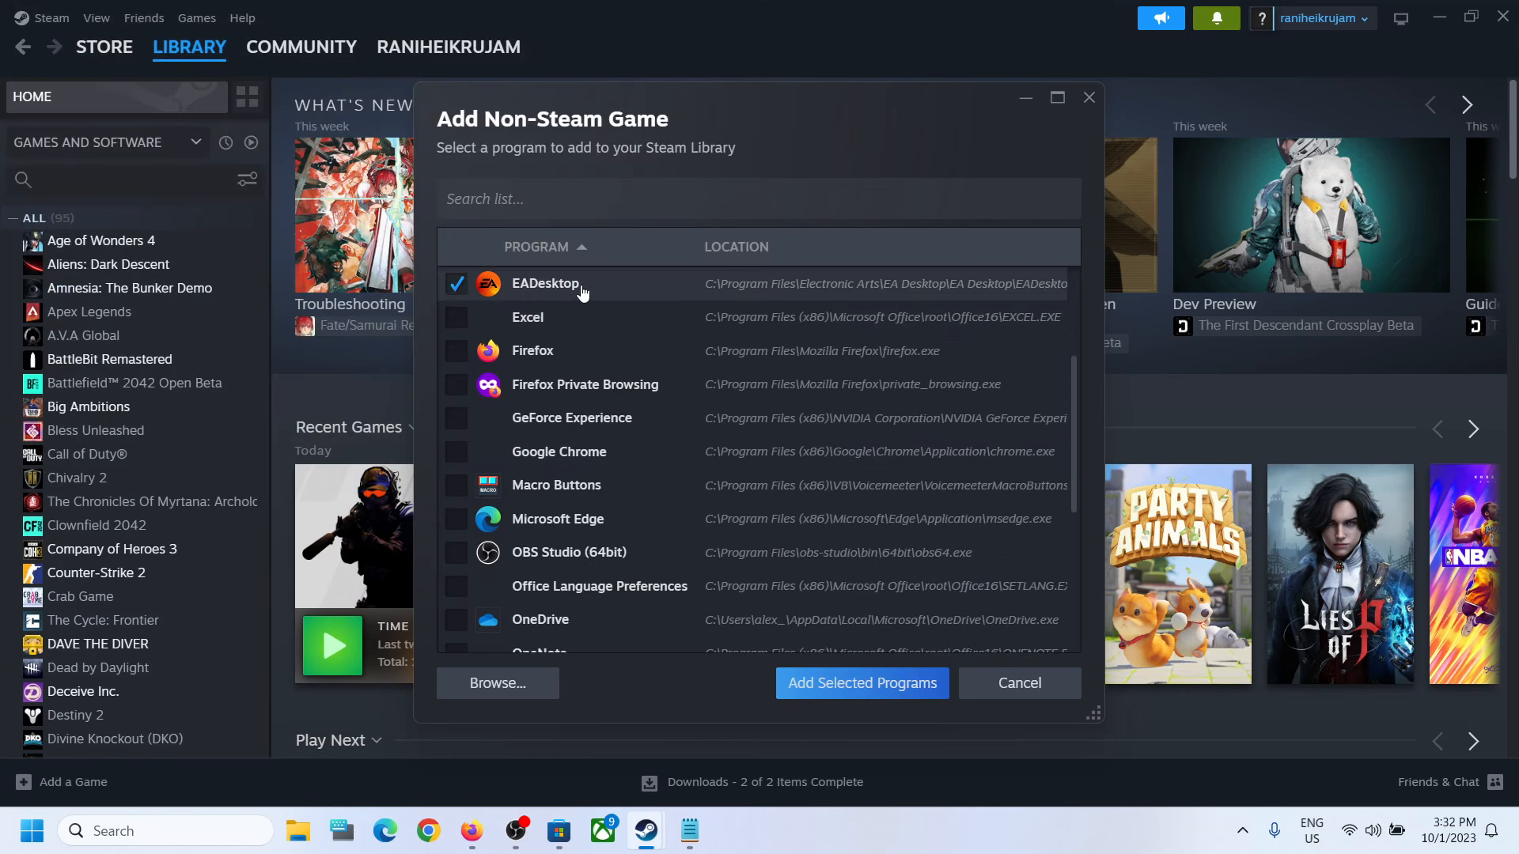
pyautogui.moveTo(462, 323)
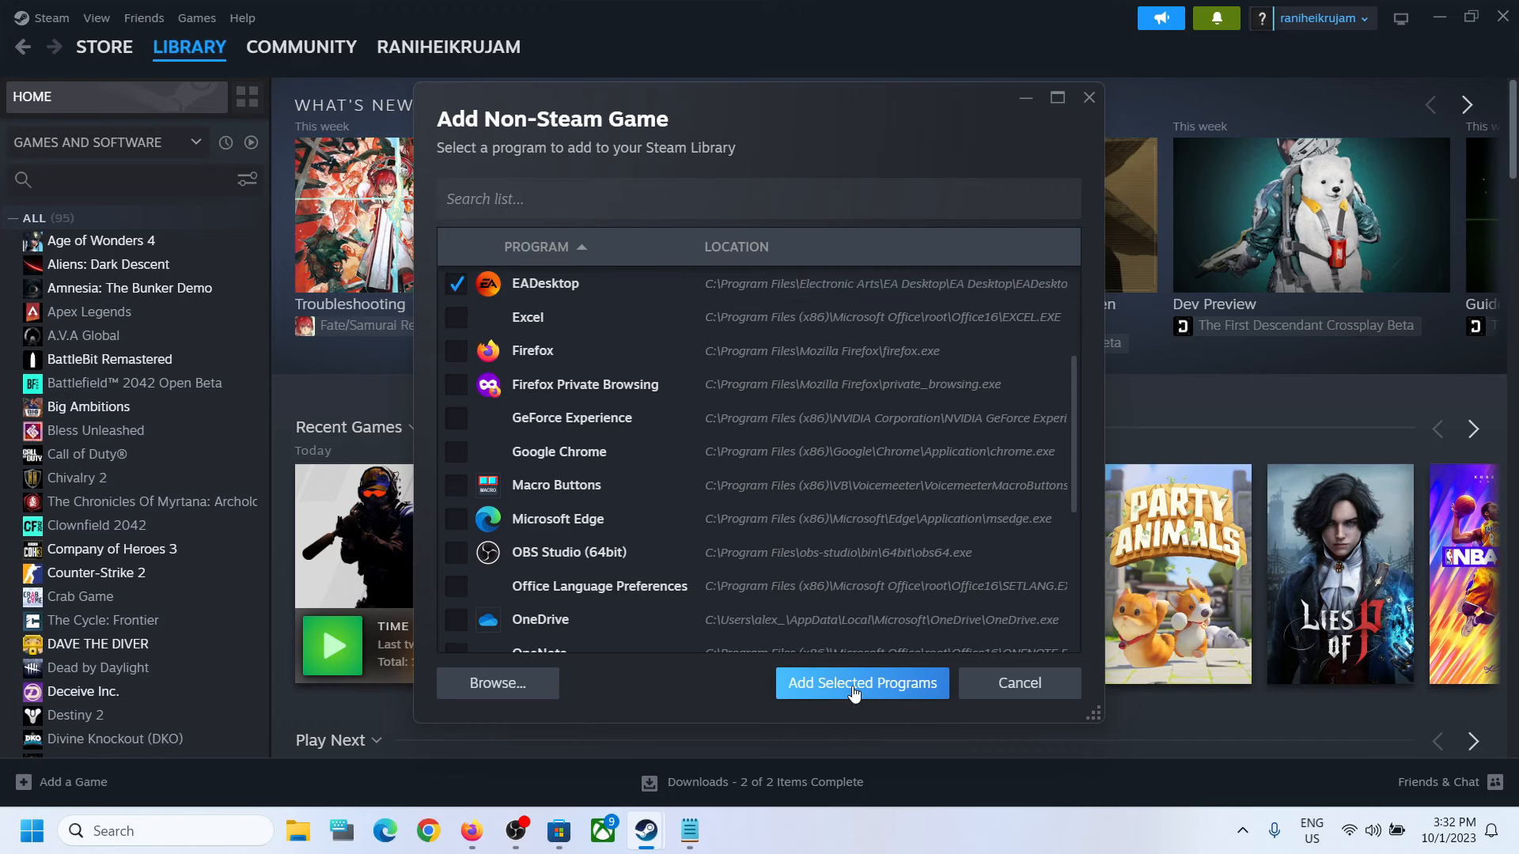
pyautogui.click(860, 683)
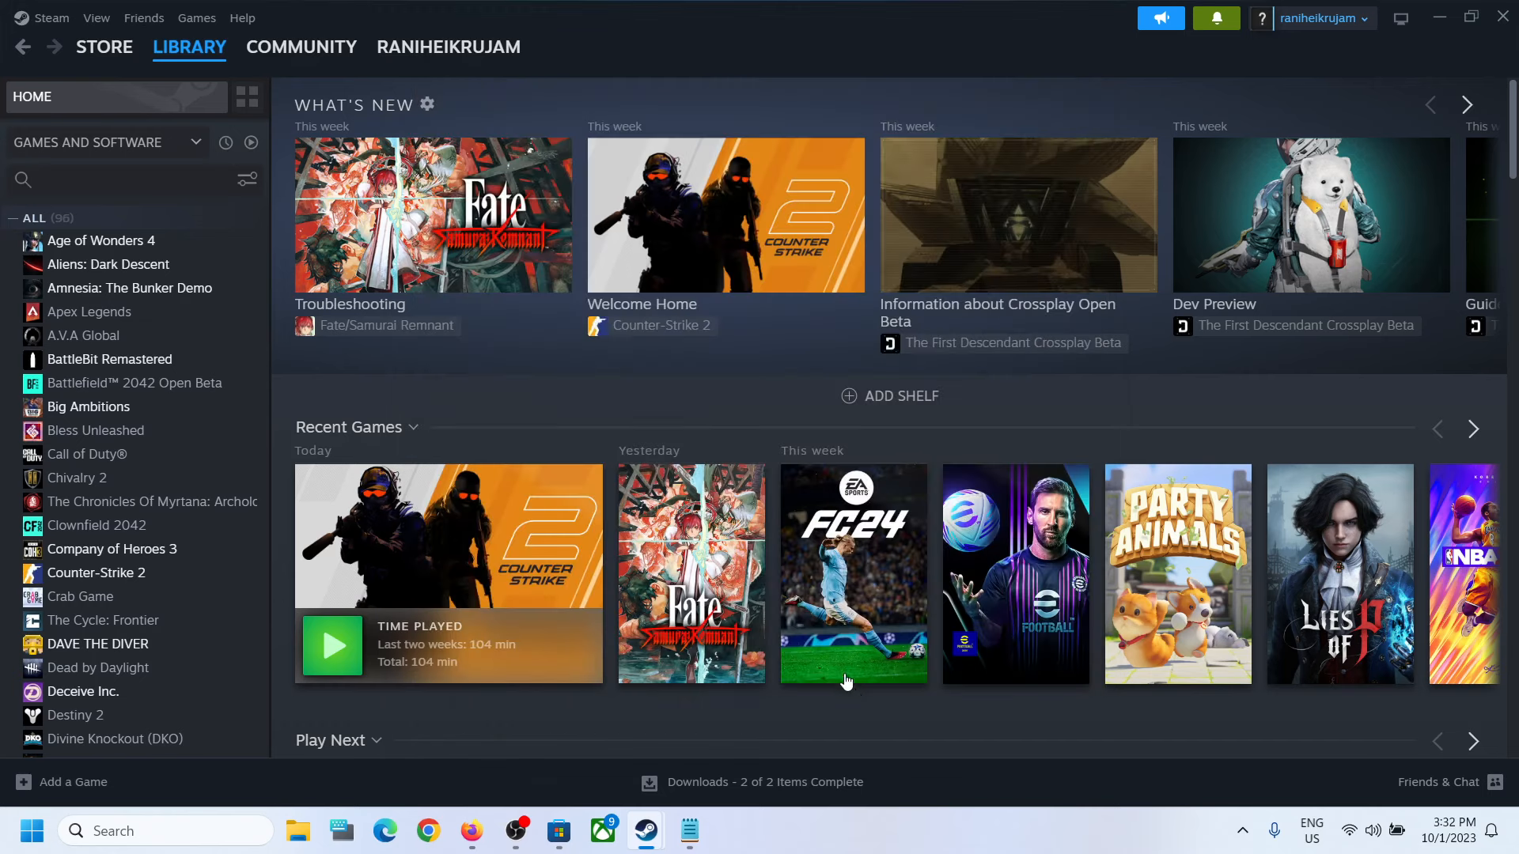
# - Select EADesktop in the library list and press PLAY to launch it
pyautogui.scroll(-3)
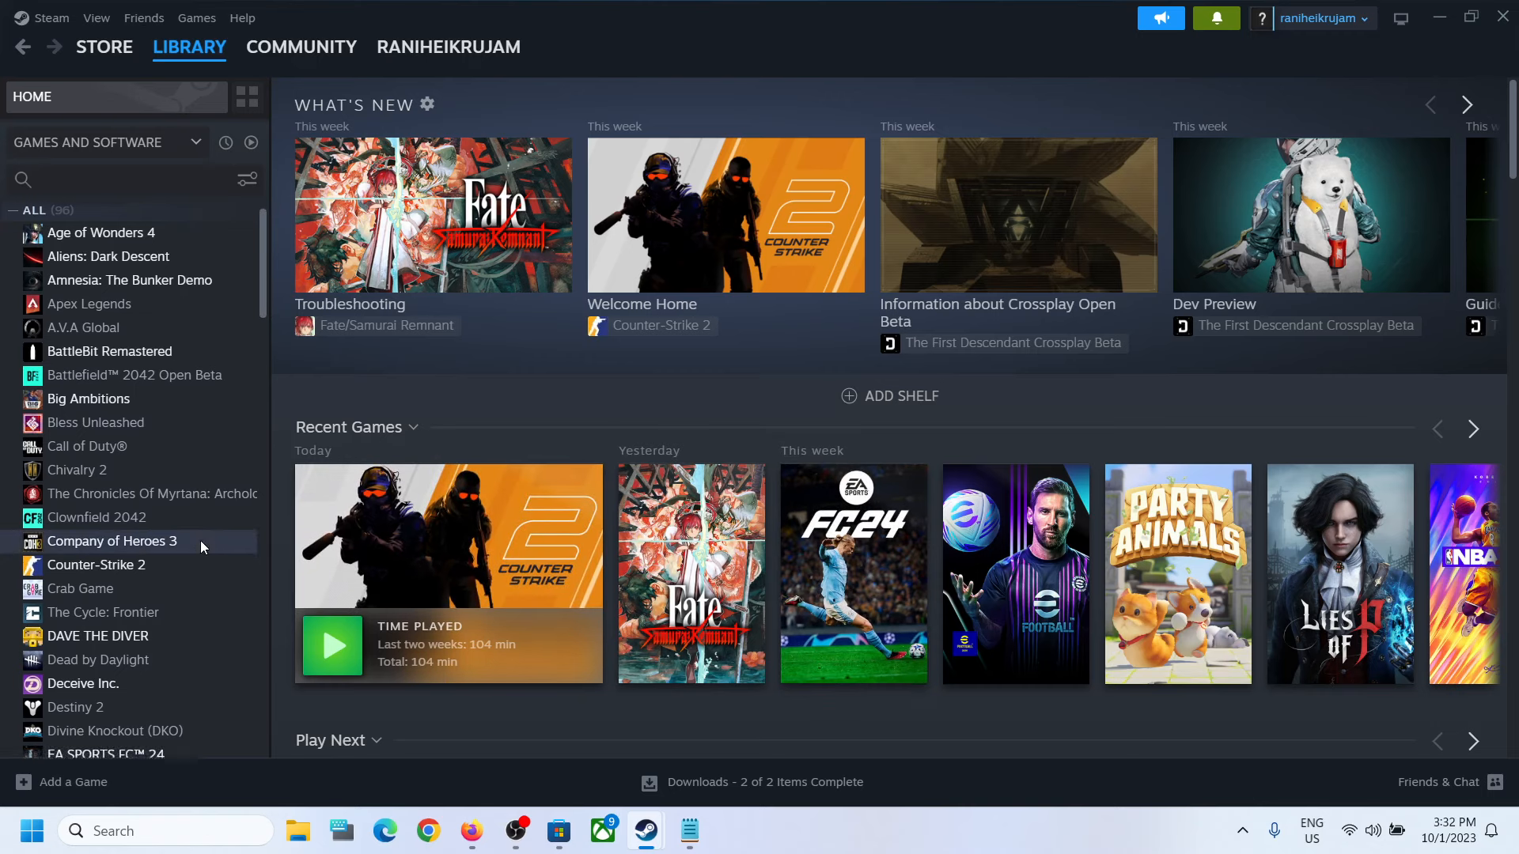
pyautogui.click(80, 489)
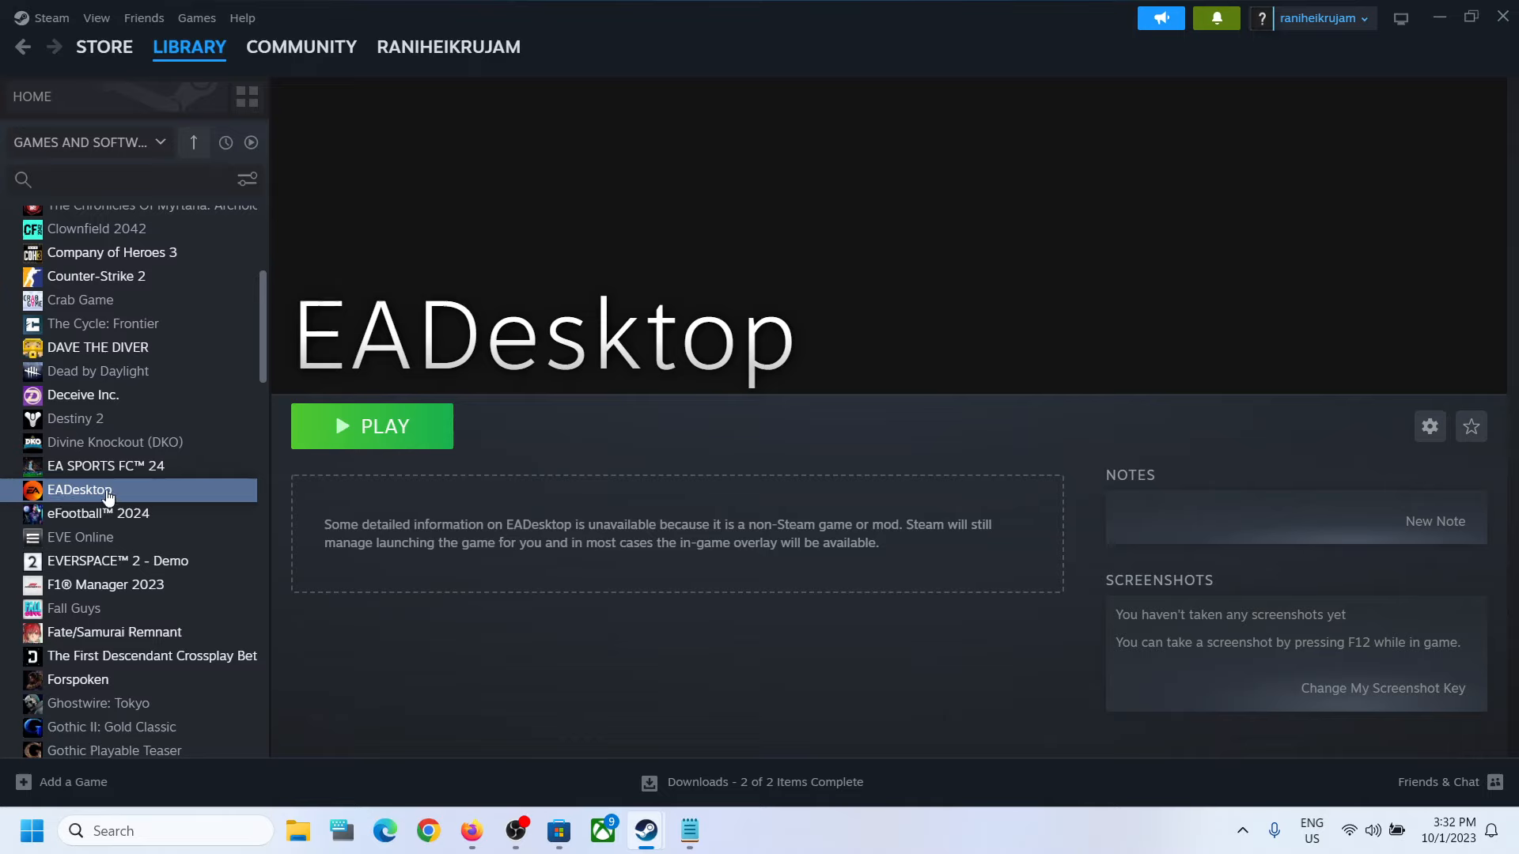
pyautogui.click(371, 427)
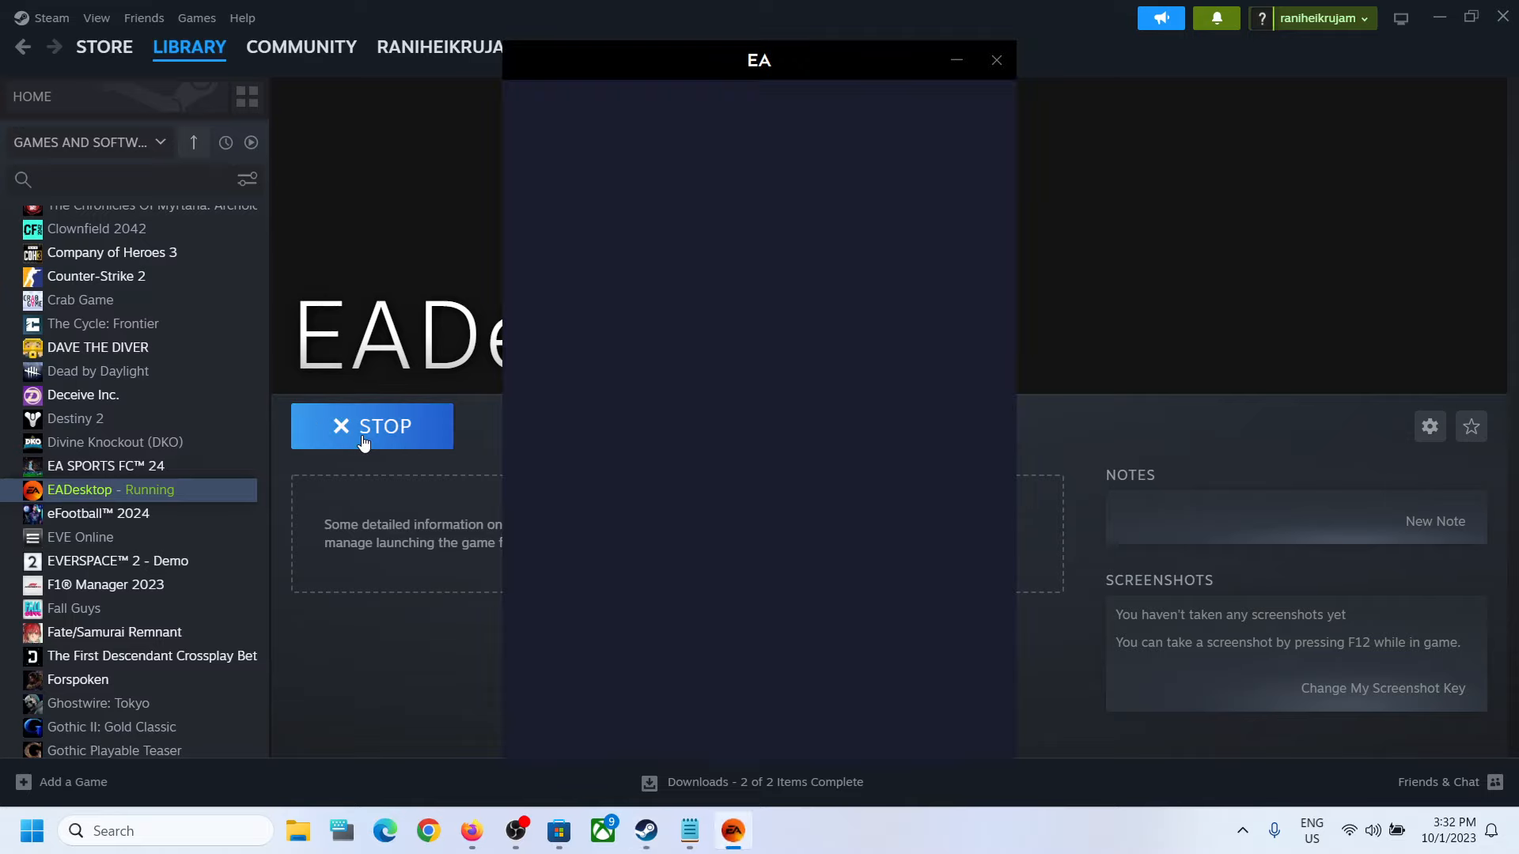
# - Once the EA app Home page loads, switch back to the Steam window
pyautogui.click(996, 60)
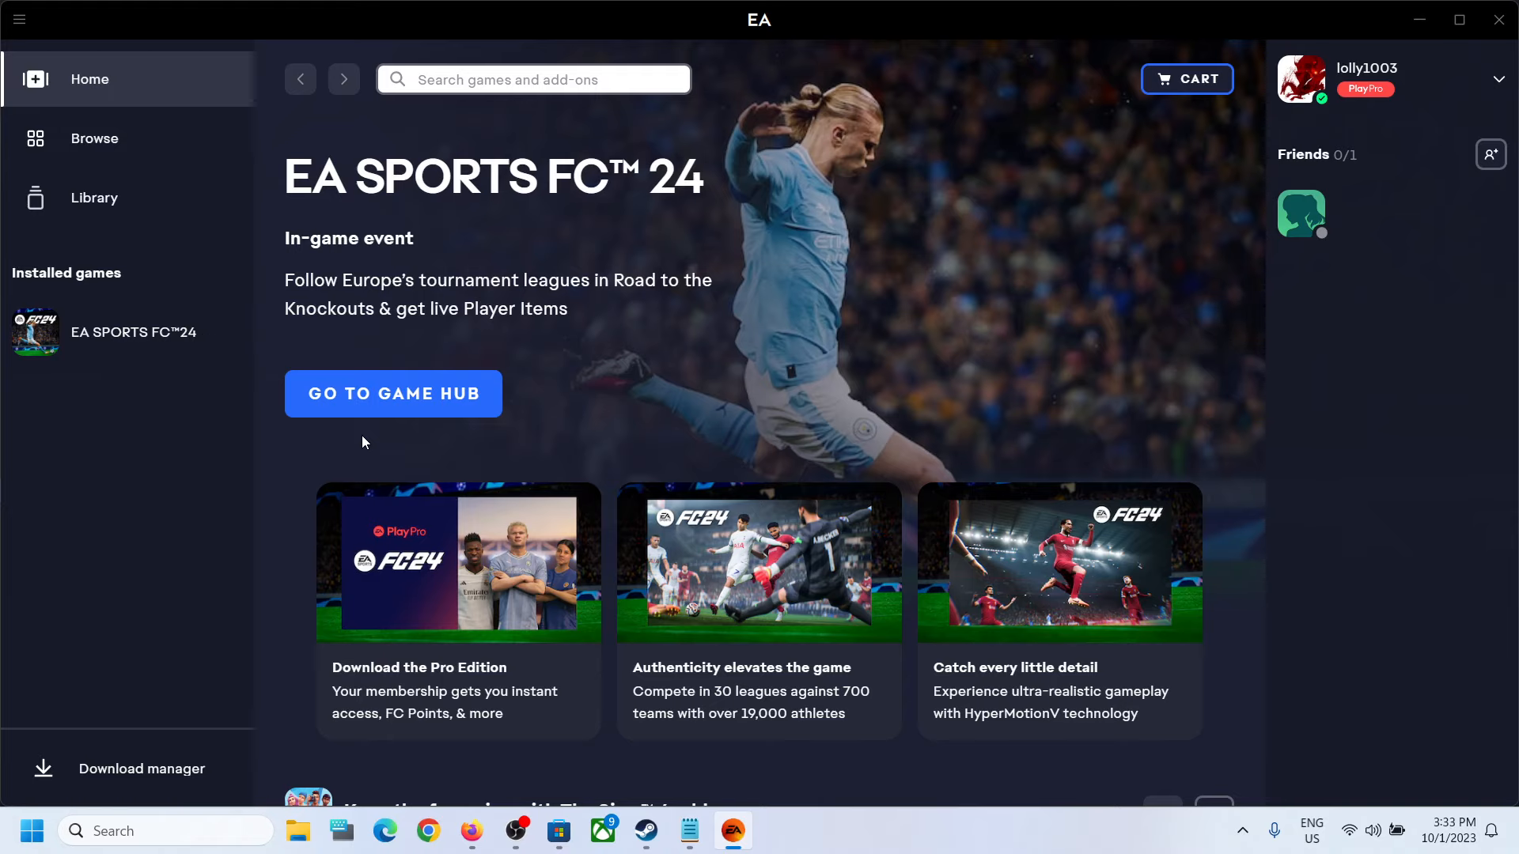
pyautogui.moveTo(646, 832)
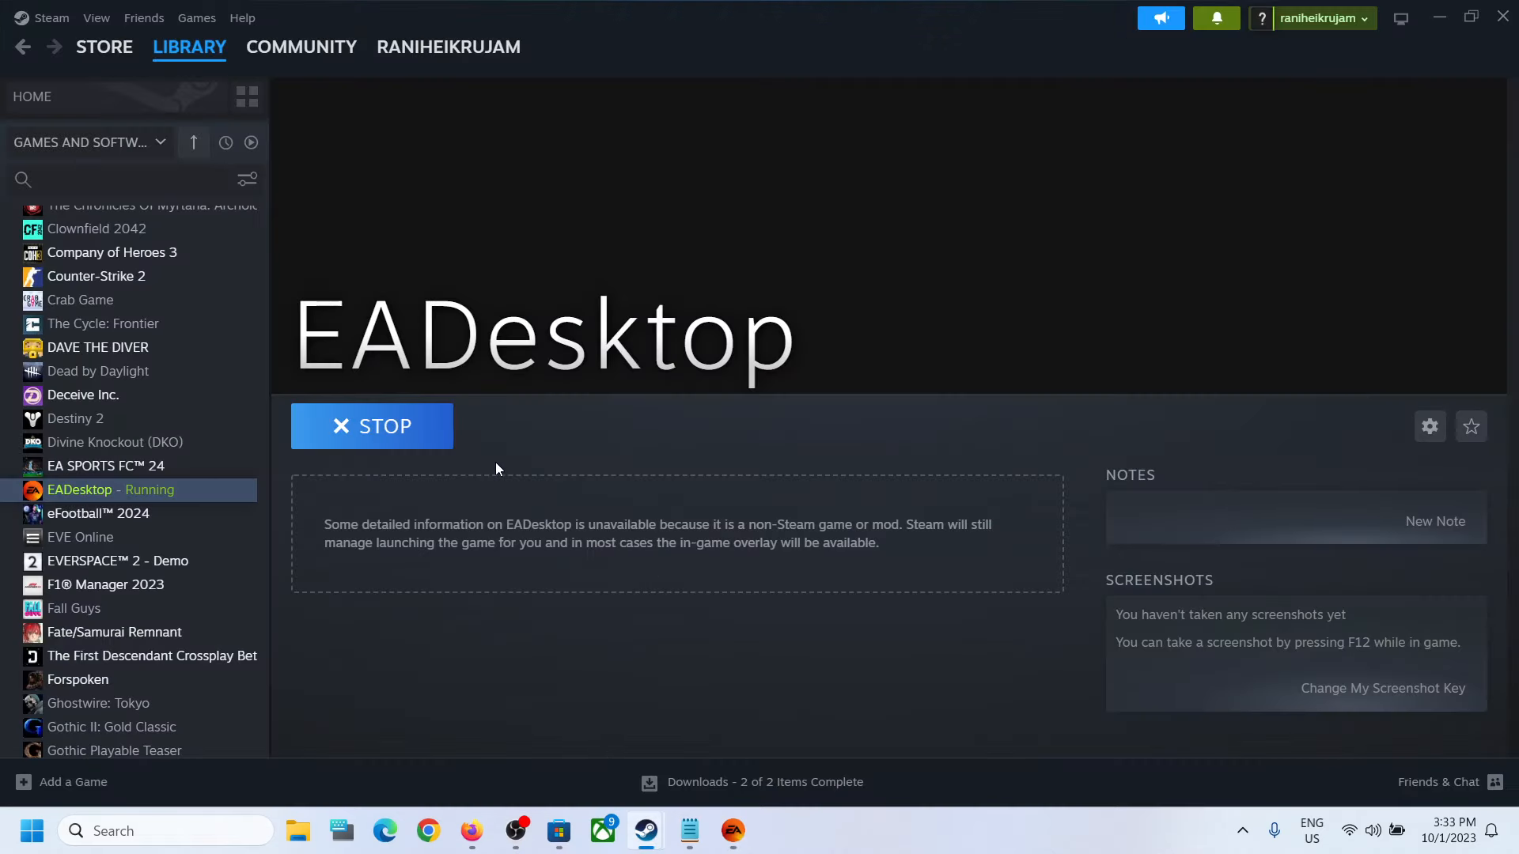
pyautogui.moveTo(1108, 776)
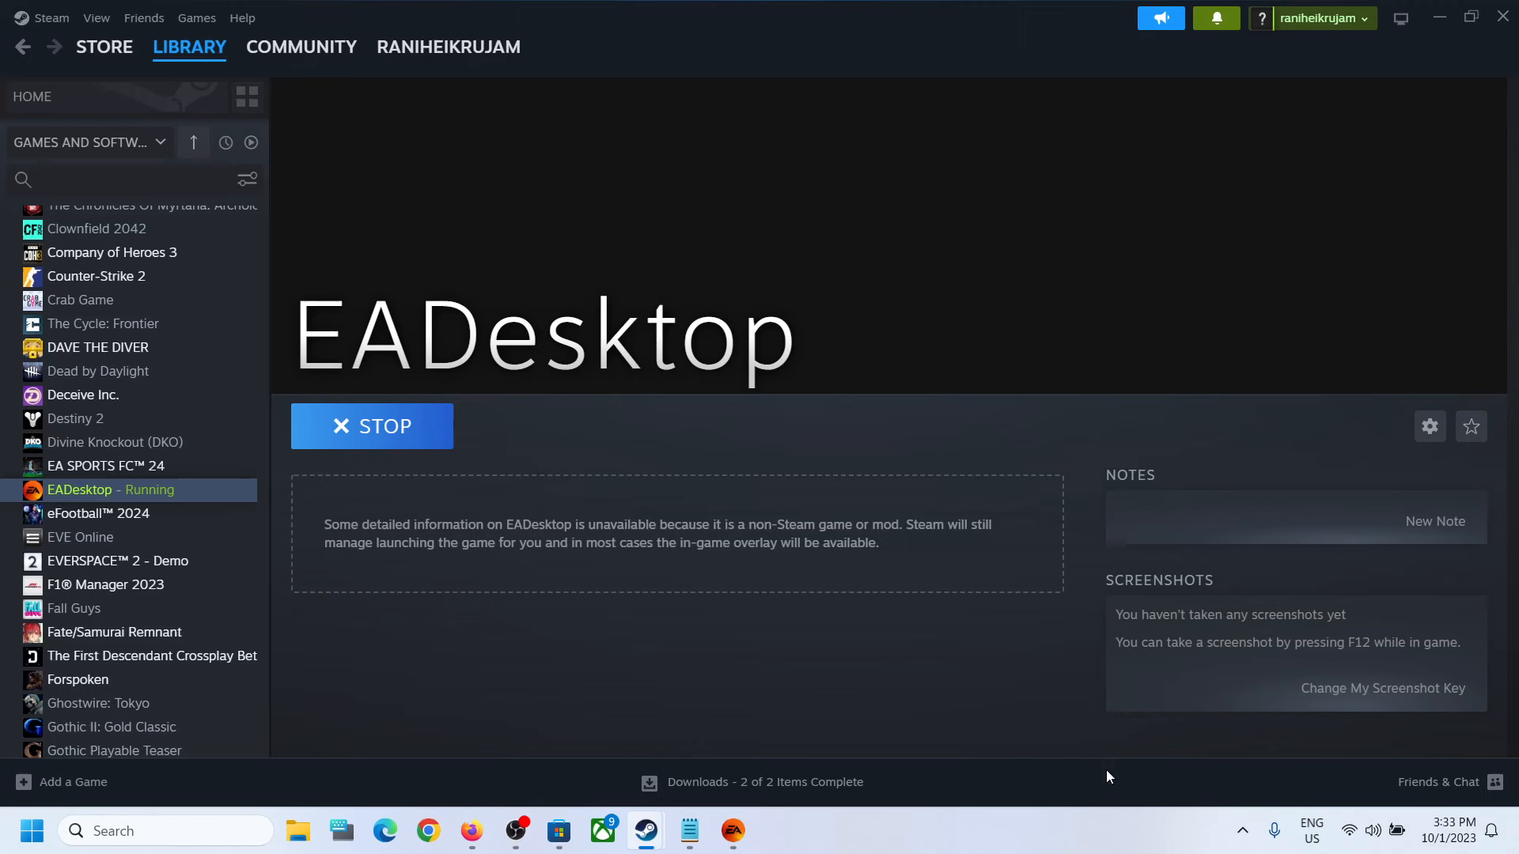